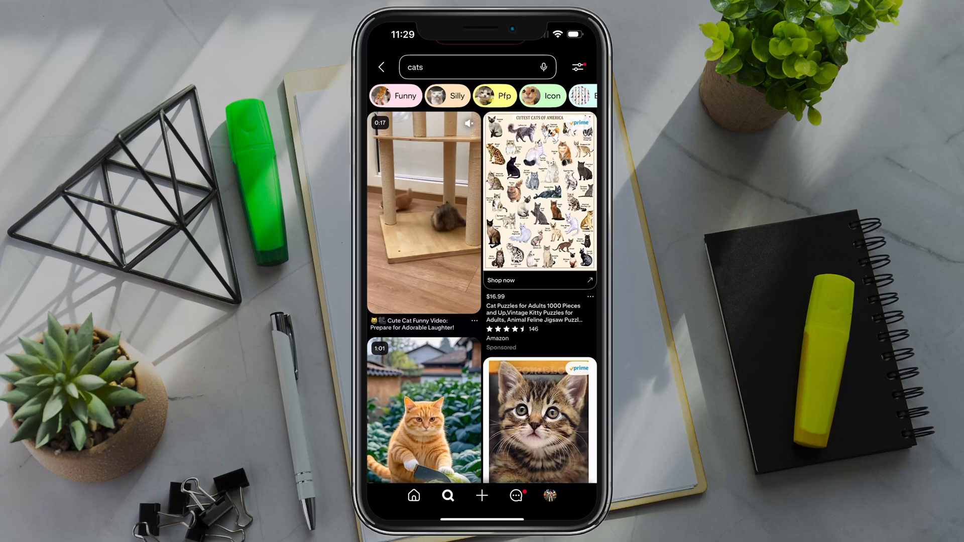
- Open the Cute Cat Funny Video pin, copy its link, and switch to the browser
click(423, 215)
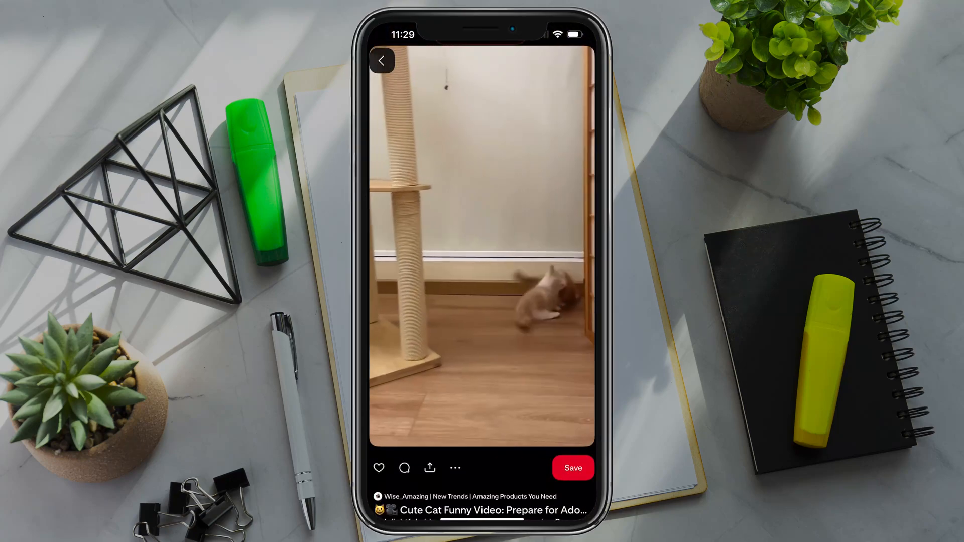
click(455, 468)
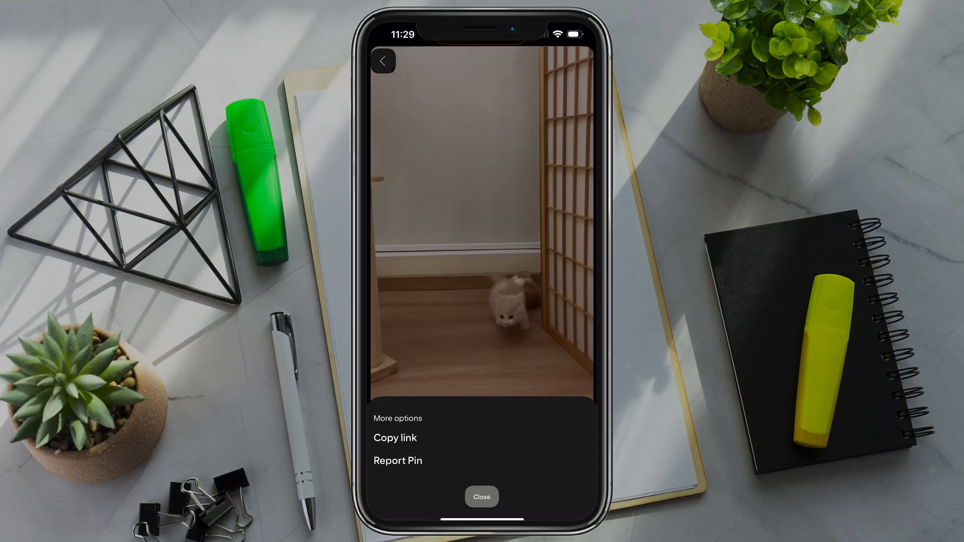
click(482, 496)
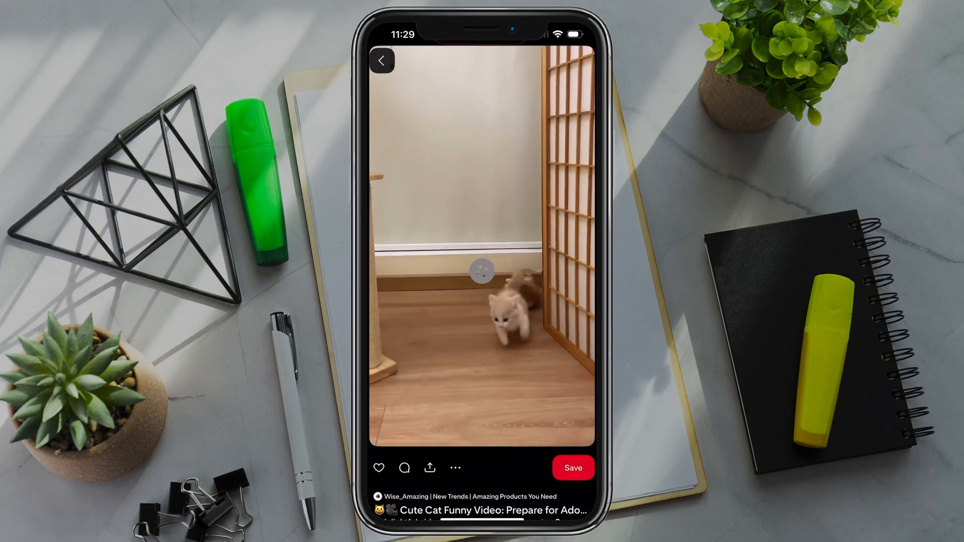
click(430, 468)
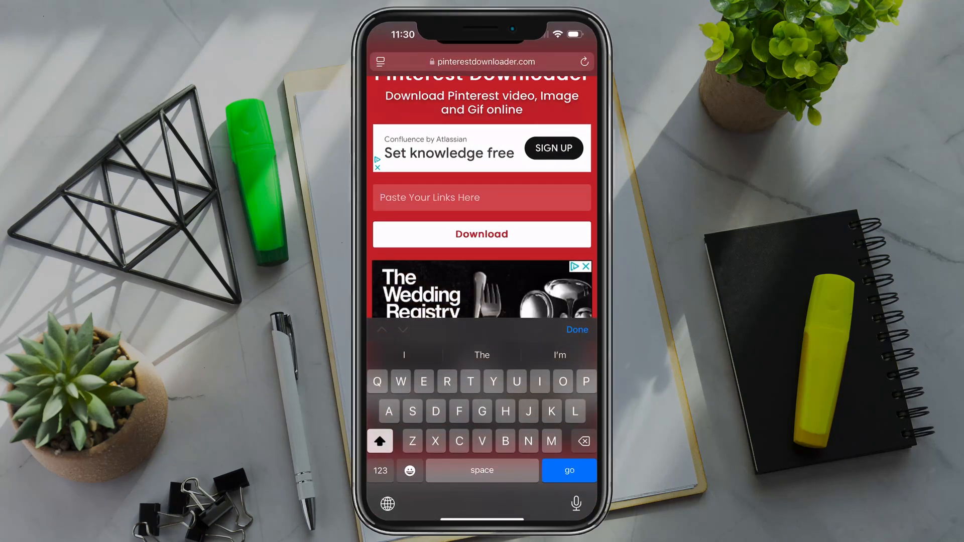
text(https://pin.it/64kvYlUaT)
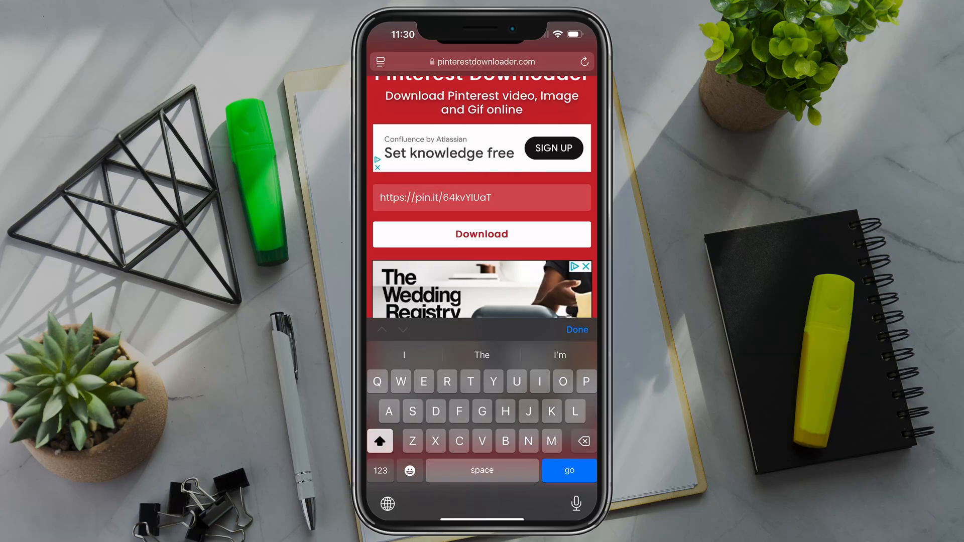
click(482, 234)
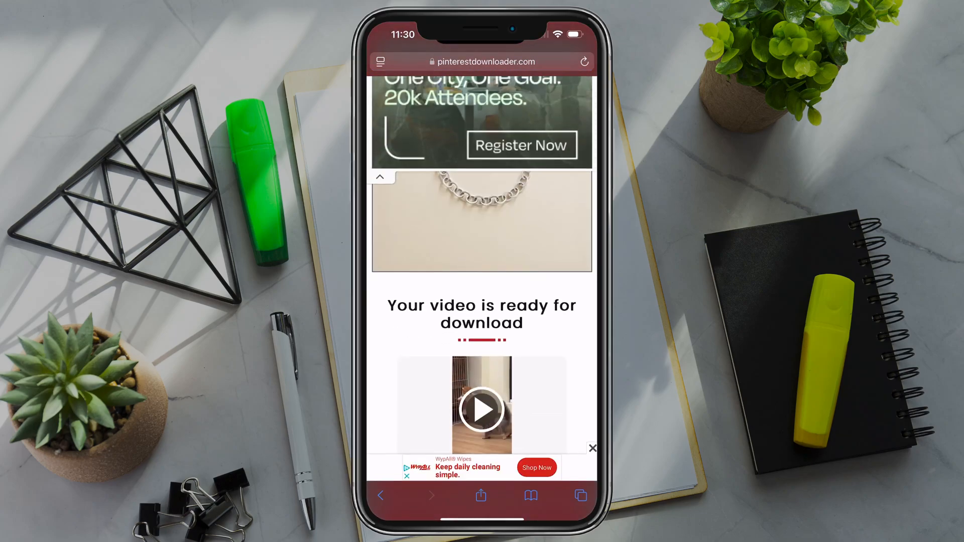
- Scroll down to the ready video and dismiss the full-screen ad
scroll(down, 3)
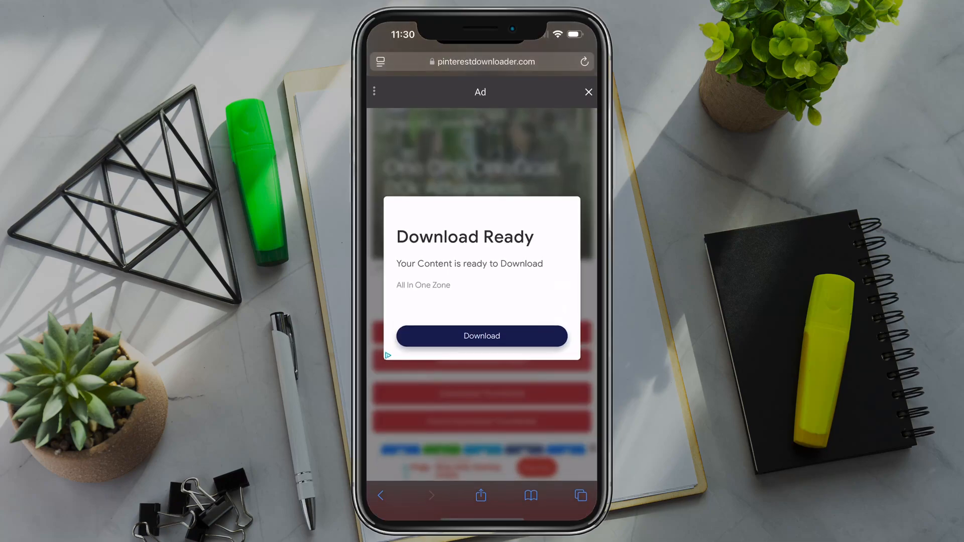
click(481, 336)
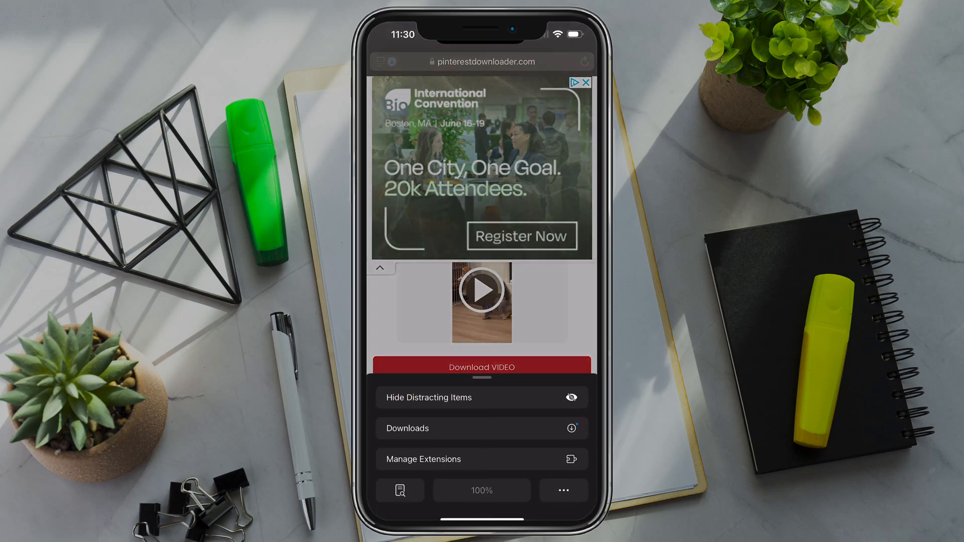
- Open Safari's downloads list to play the downloaded cat video
click(481, 428)
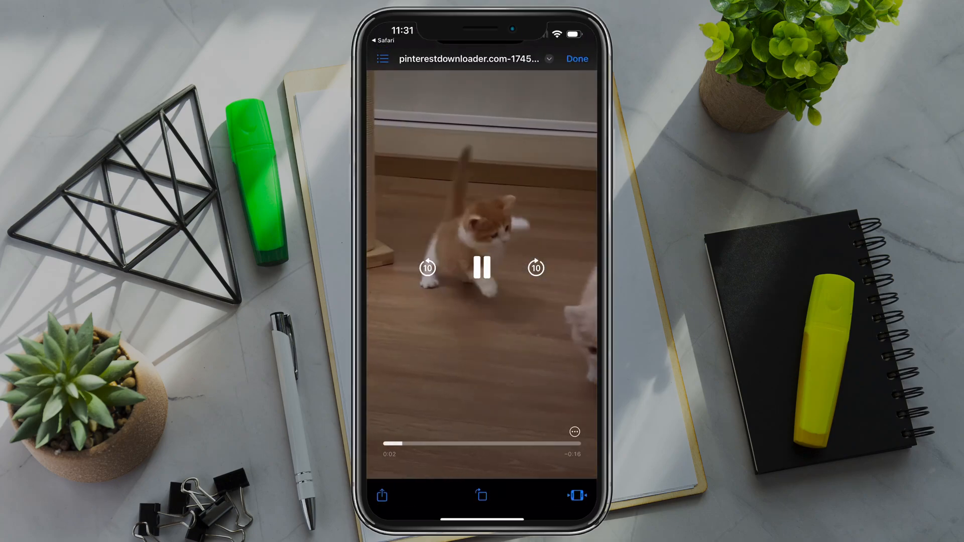
- Pause the cat video and save it to the photo library via Share
click(481, 266)
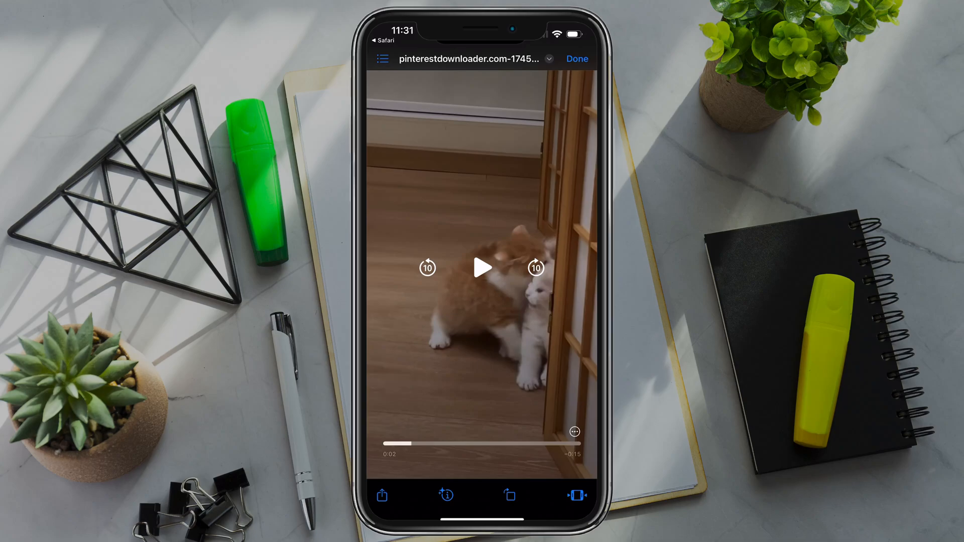
click(382, 495)
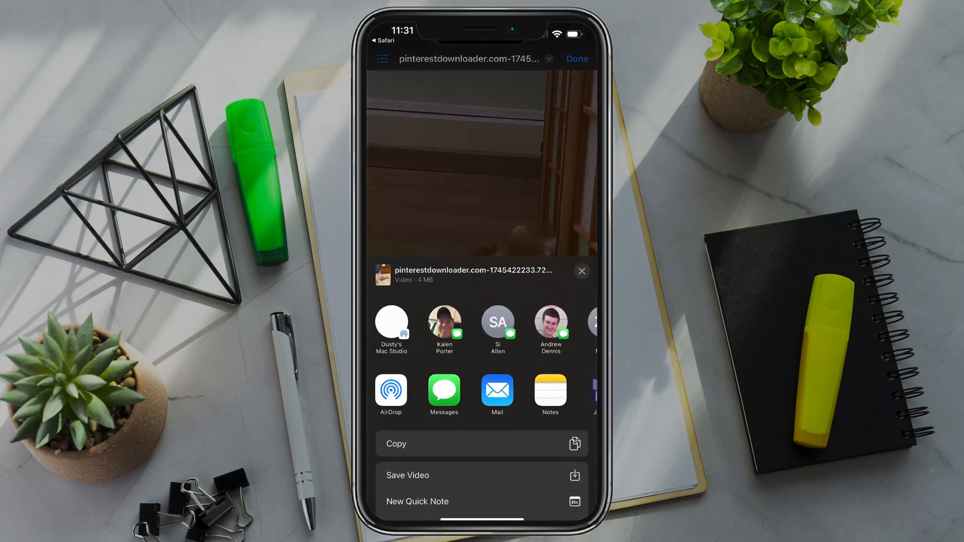
click(581, 271)
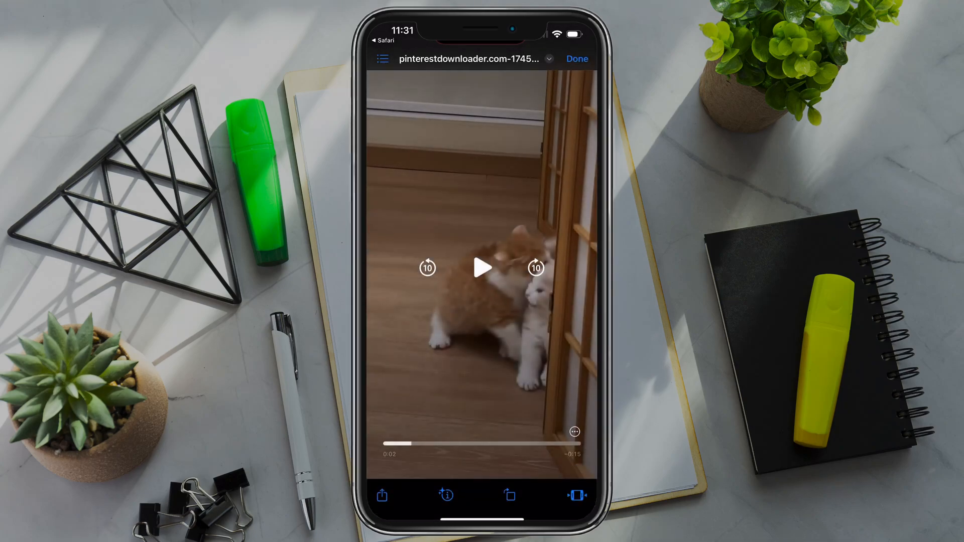